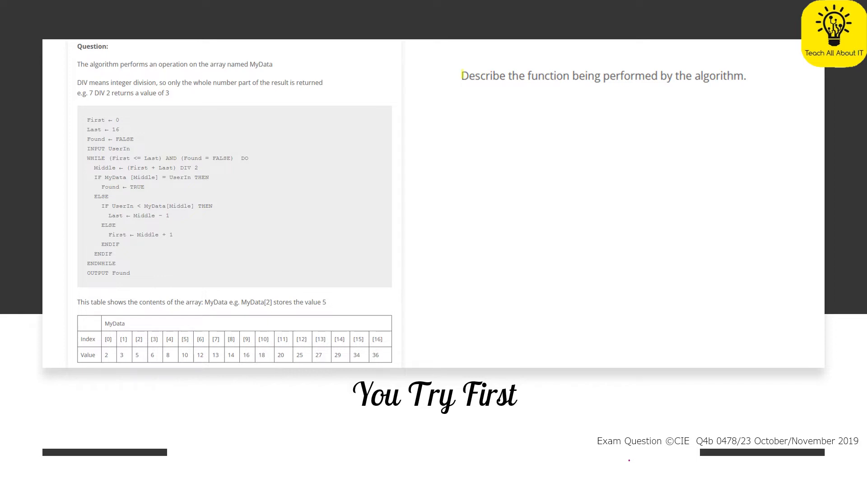
Highlight Describe, array, MyData, DIV and MyData[2], and mark index [2] with a red arrow.
double_click(482, 76)
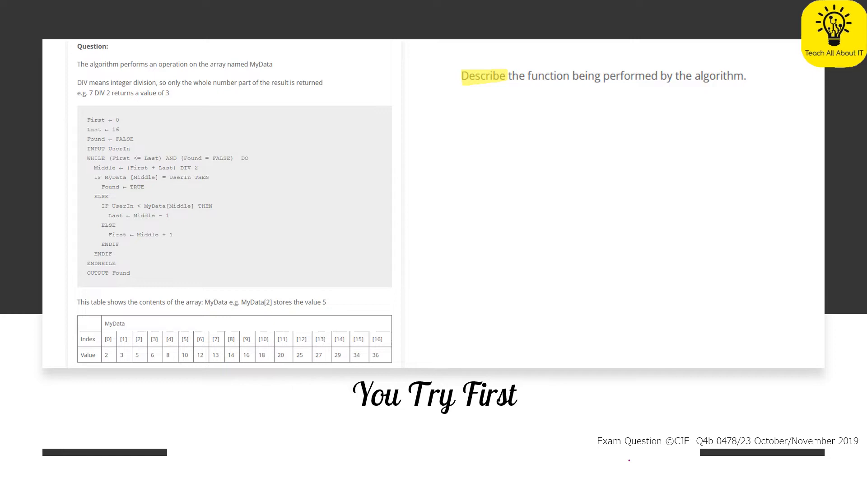
double_click(217, 63)
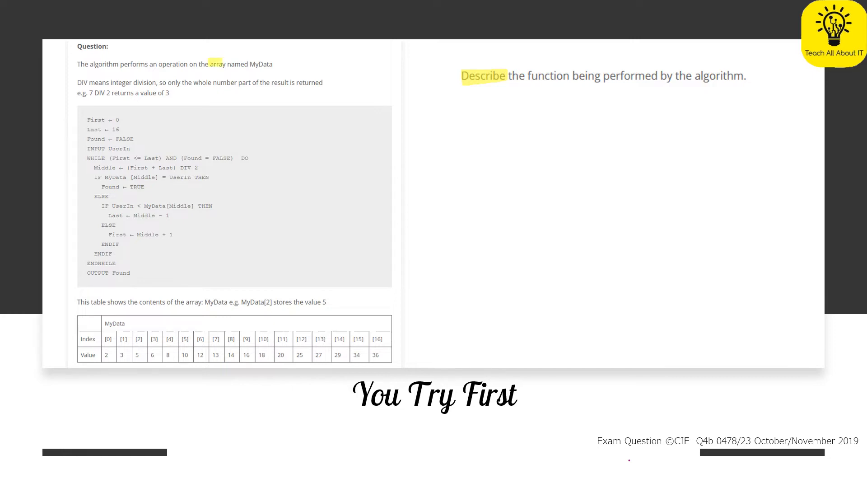
double_click(260, 63)
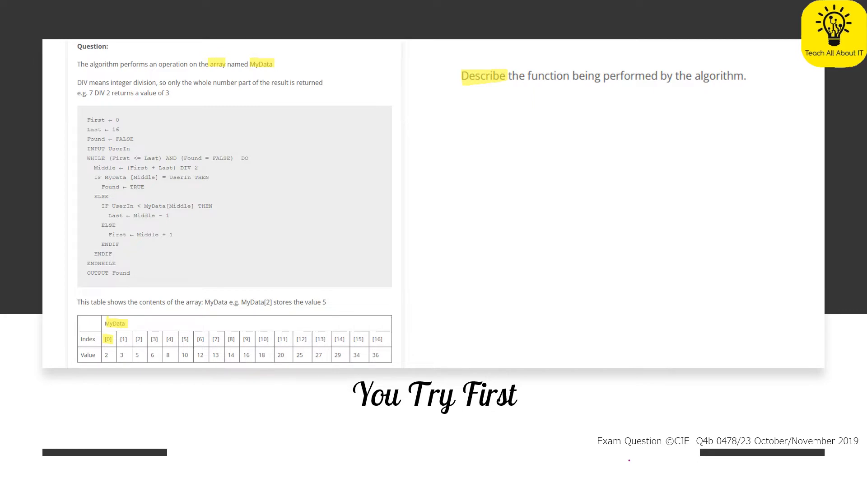
double_click(252, 302)
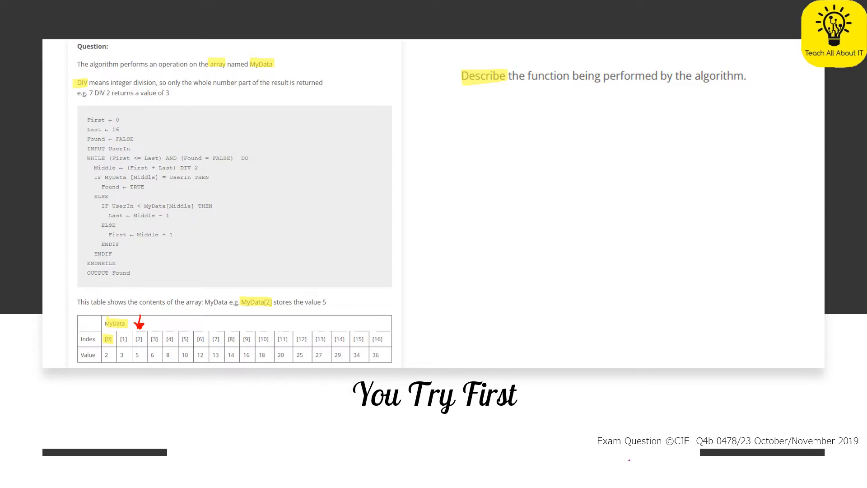
double_click(186, 168)
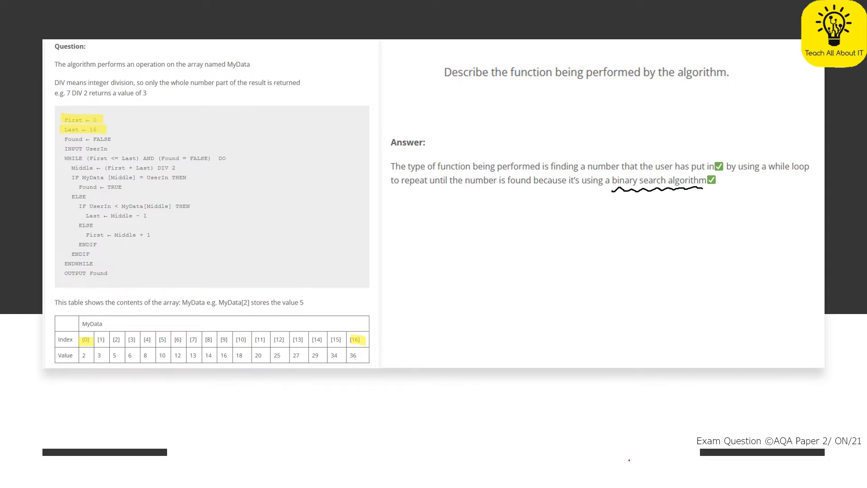
Highlight the Middle ← (First + Last) DIV 2 line of the algorithm.
double_click(82, 168)
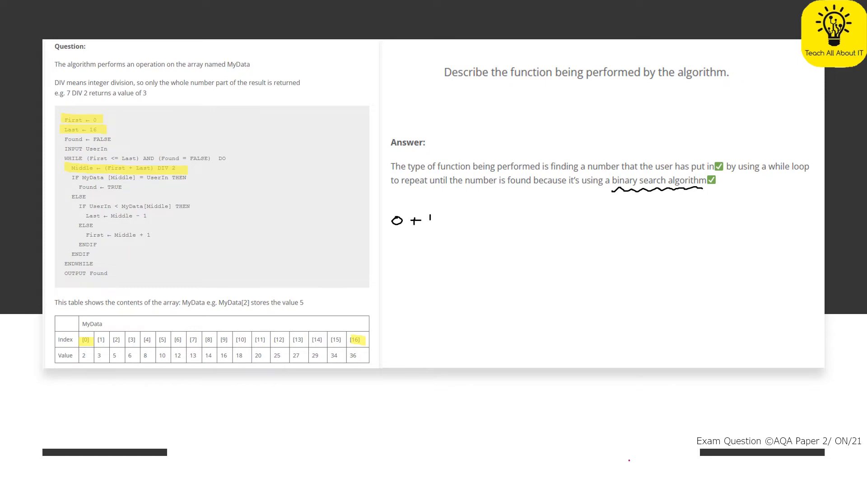
Handwrite the working '0 + 16 = 16' and begin writing 'Divis' beside it.
type("16")
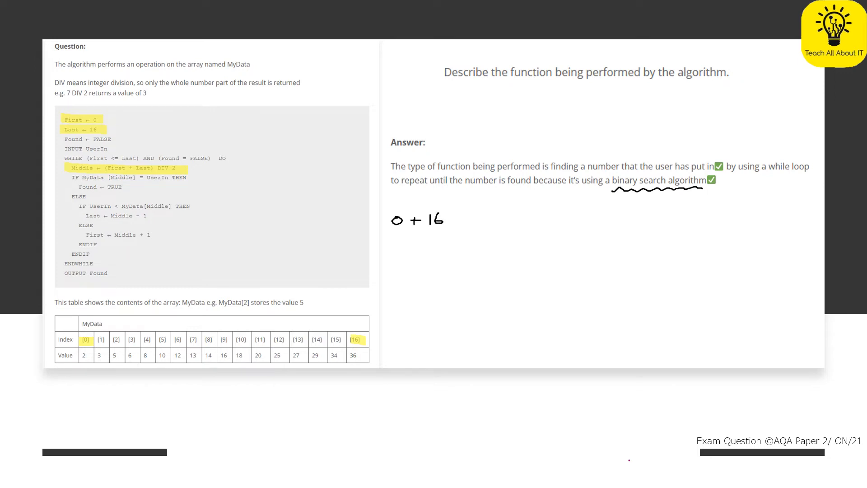
type("= 16")
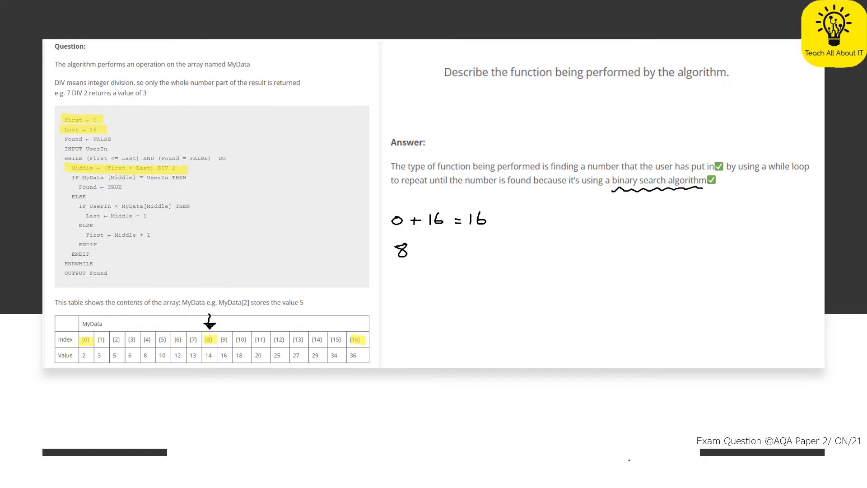
left_click_drag(614, 276, 641, 277)
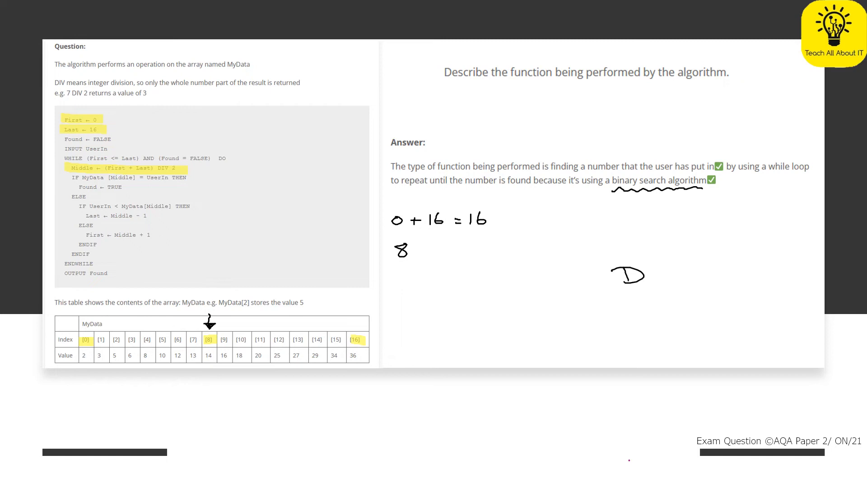
type("Divis")
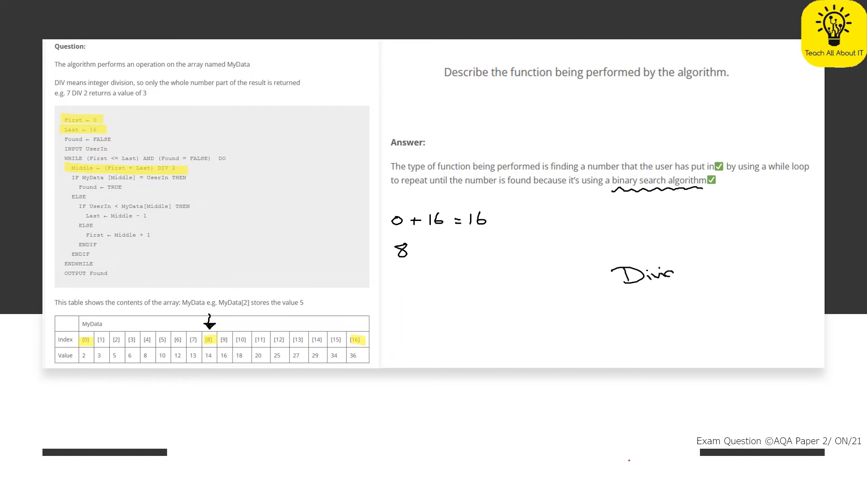